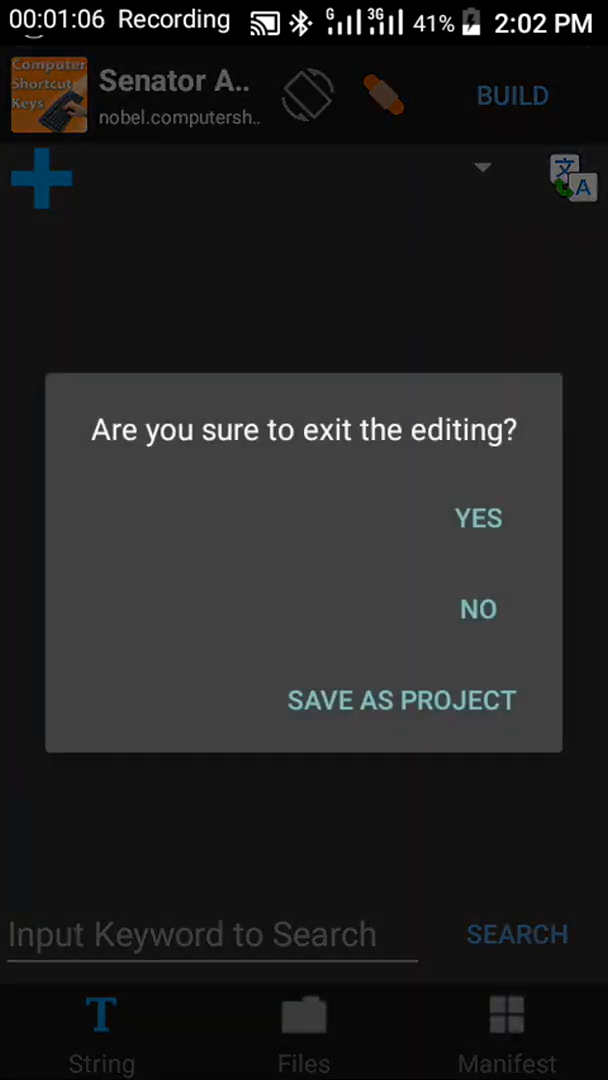
Confirm YES on the exit-editing dialog to return to the APK Editor home screen
{"action": "left_click", "coordinate": [478, 516]}
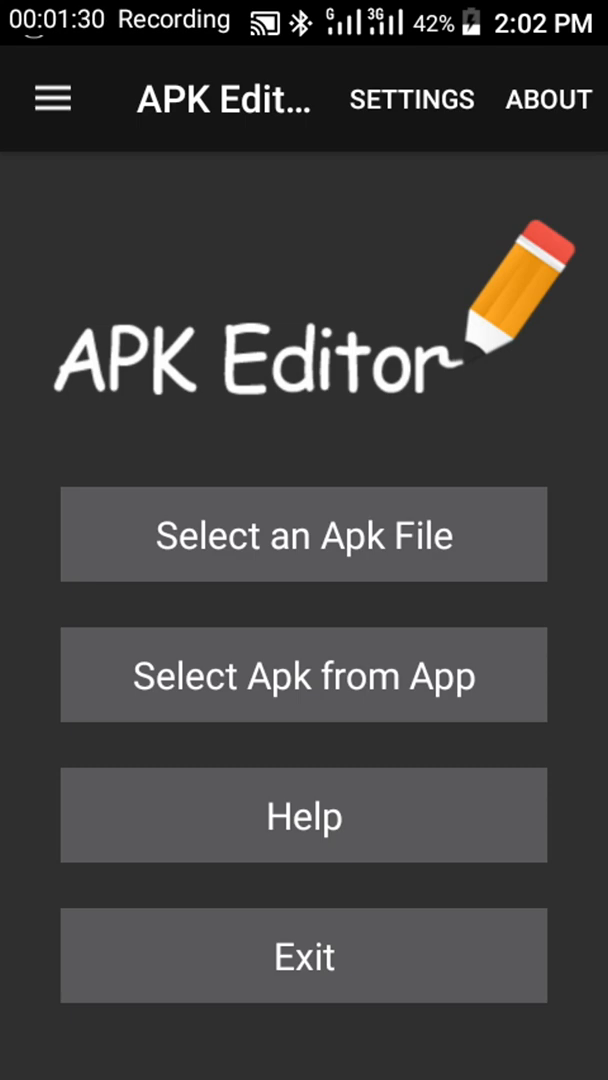
{"action": "left_click", "coordinate": [410, 100]}
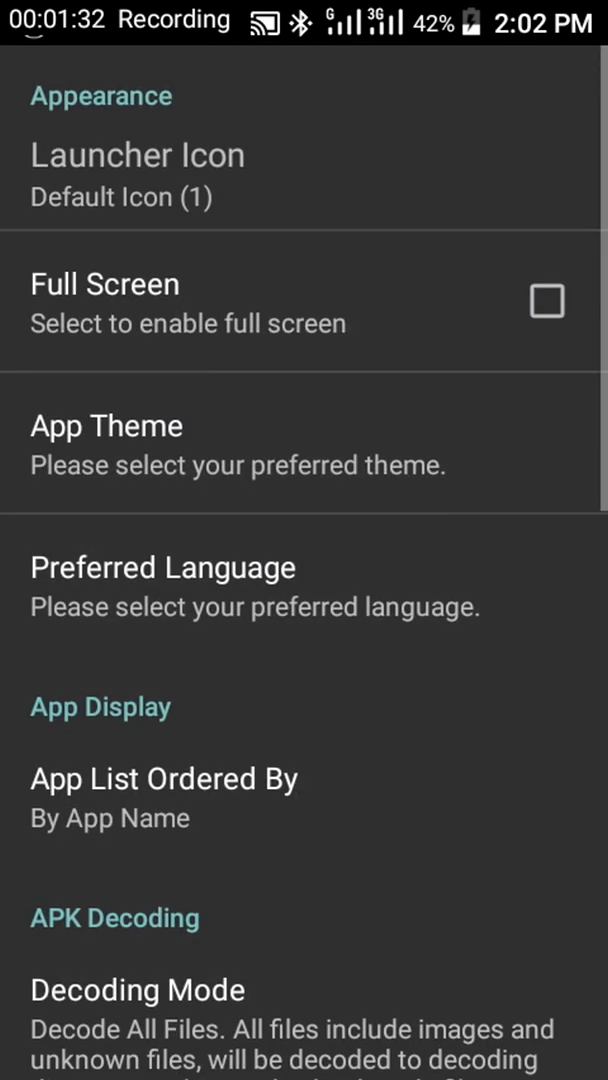
{"action": "scroll", "scroll_direction": "down", "scroll_amount": 3}
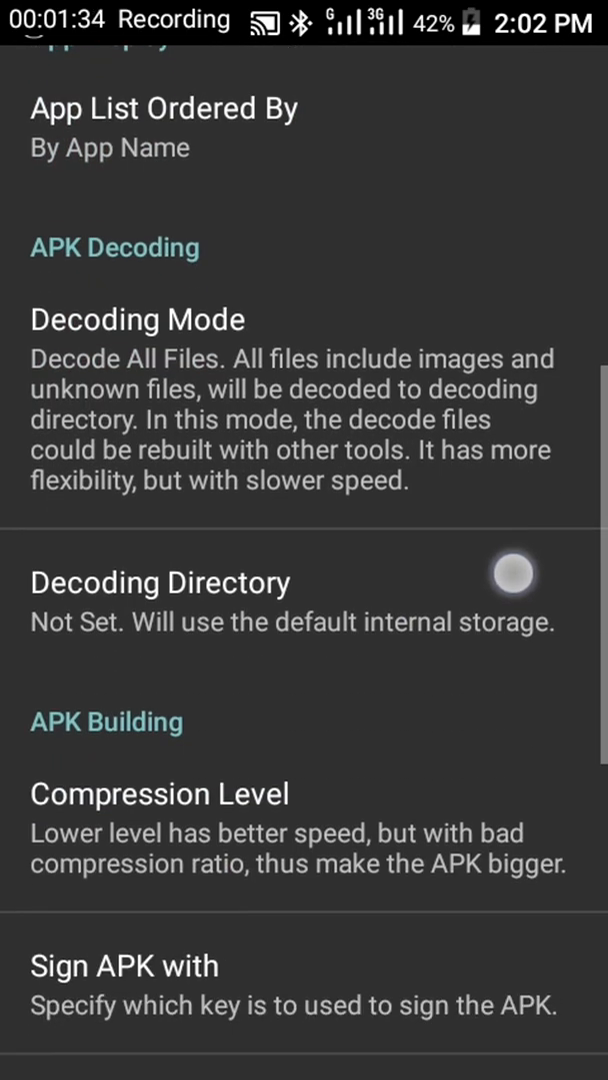
{"action": "left_click", "coordinate": [512, 572]}
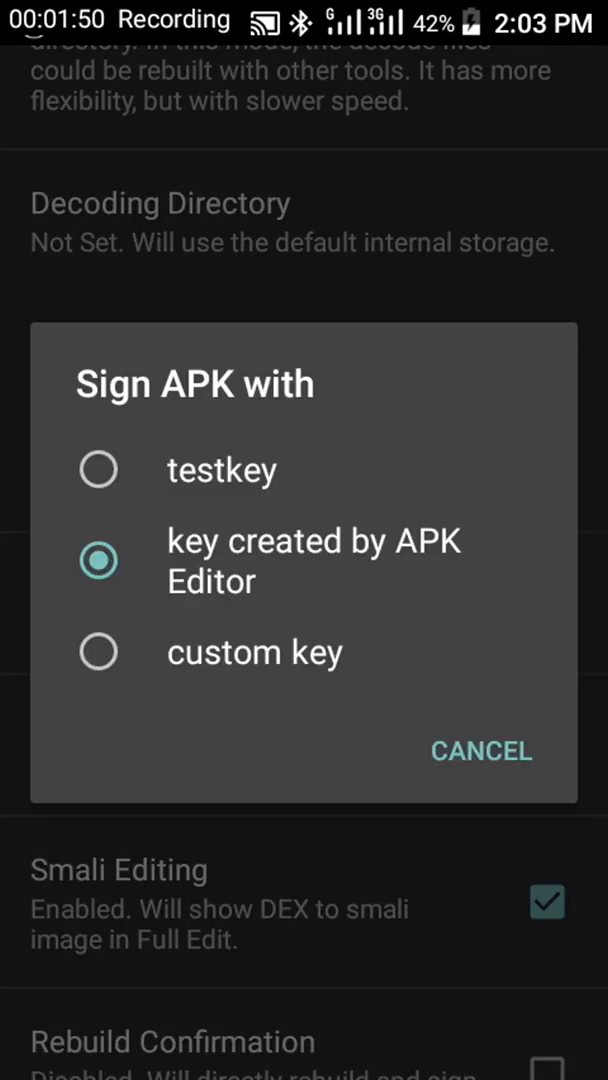
{"action": "left_click", "coordinate": [98, 468]}
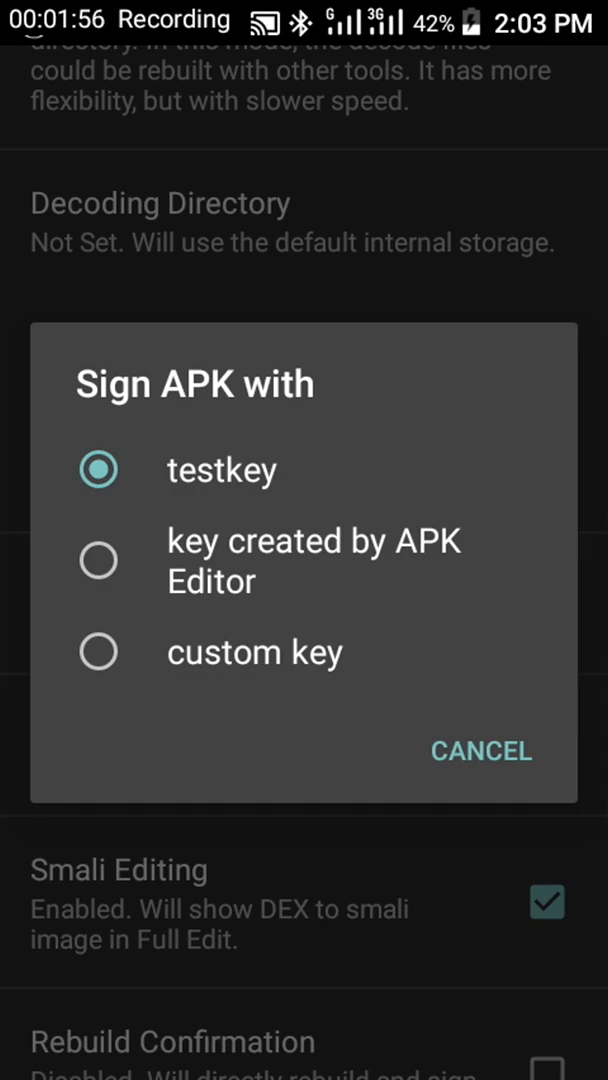
{"action": "left_click", "coordinate": [480, 752]}
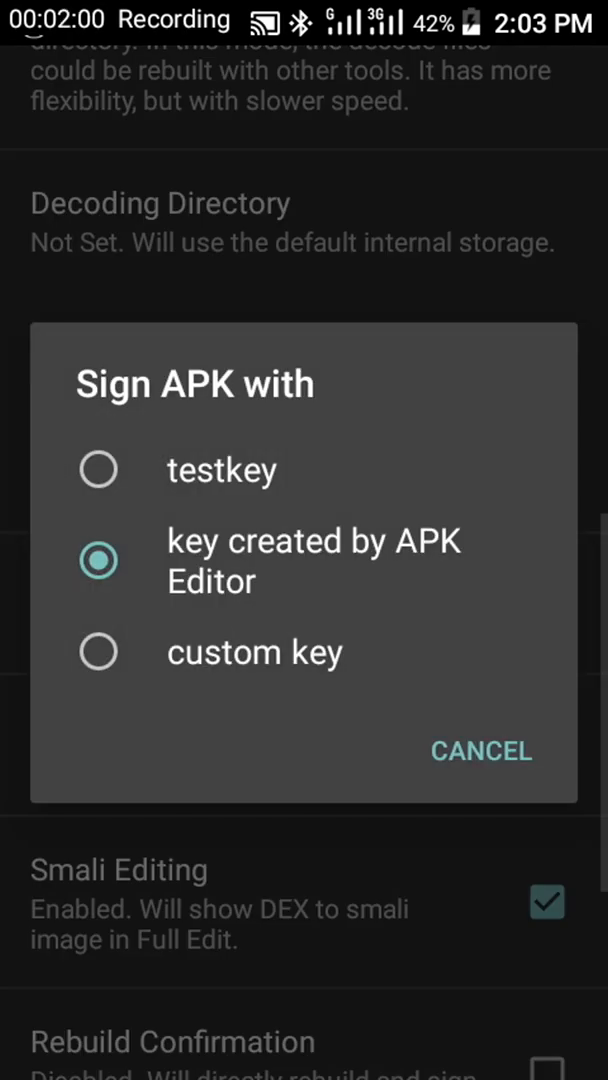
{"action": "left_click", "coordinate": [480, 752]}
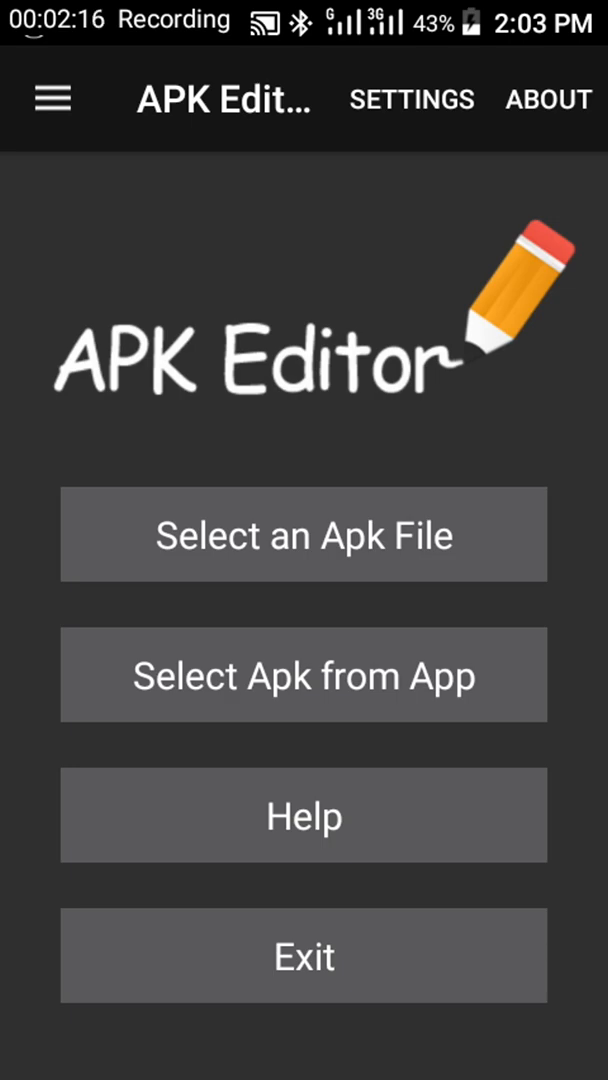
Choose Senator App from the installed-apps list to load its string resources for editing
{"action": "left_click", "coordinate": [304, 674]}
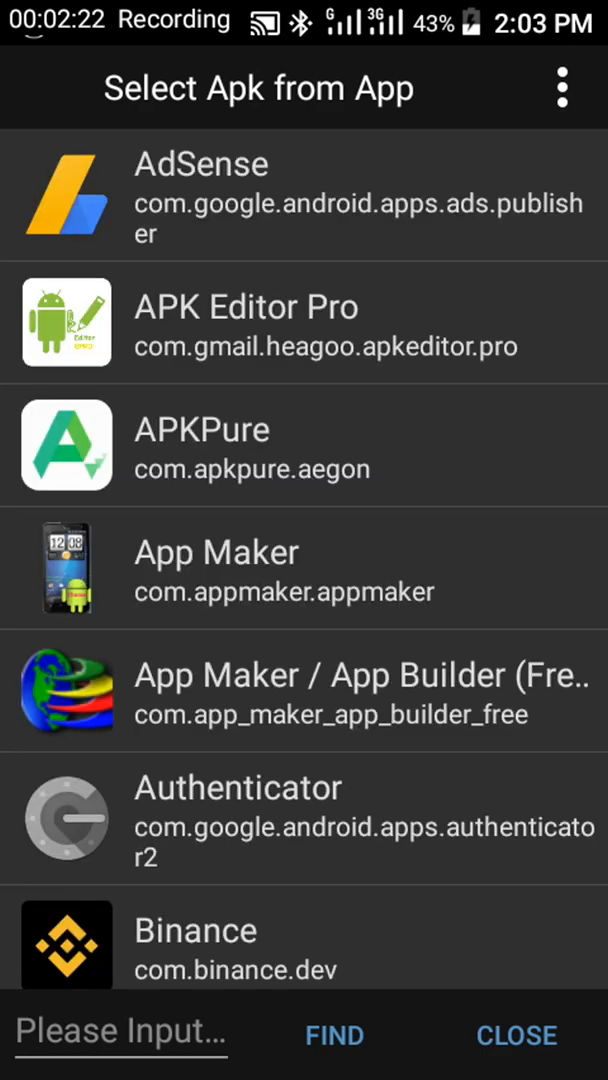
{"action": "scroll", "scroll_direction": "down", "scroll_amount": 3}
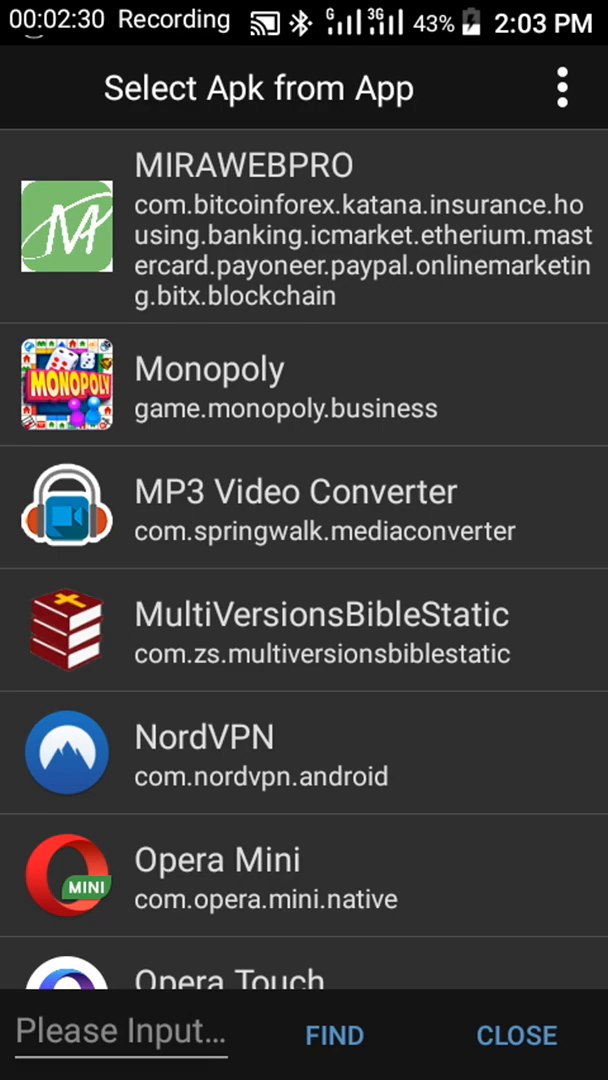
{"action": "scroll", "scroll_direction": "down", "scroll_amount": 3}
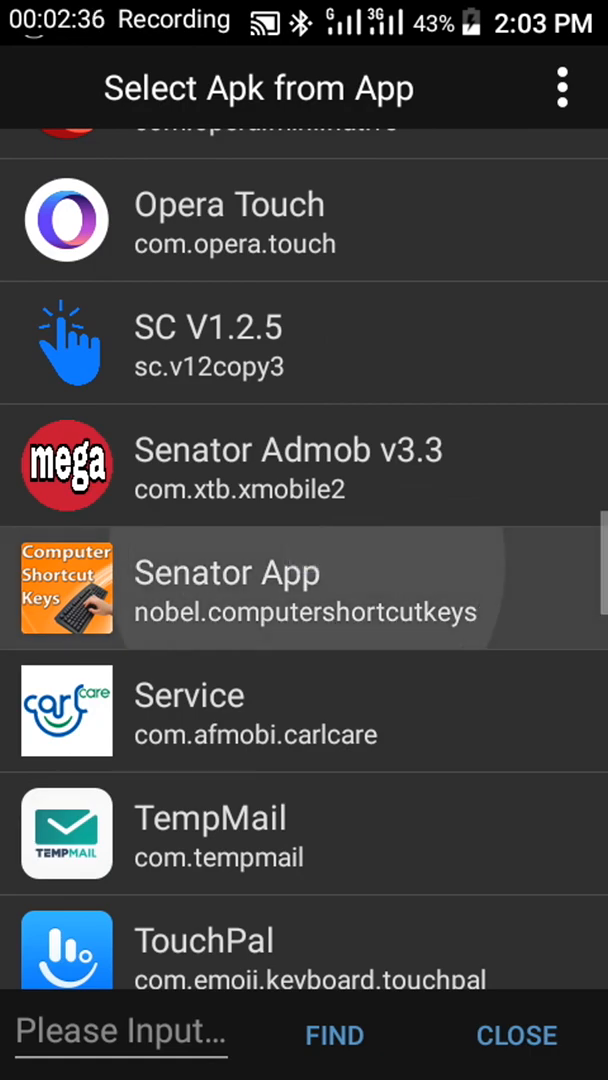
{"action": "left_click", "coordinate": [304, 588]}
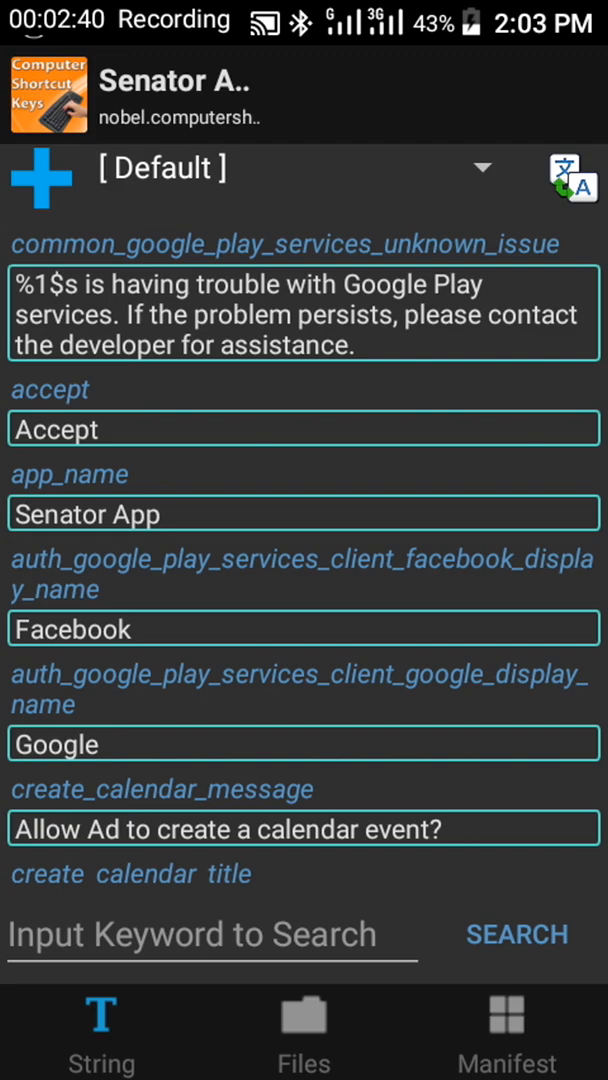
Inspect the google_ads_id and google_ads_banner_id values unchanged, then leave to fetch new IDs
{"action": "scroll", "scroll_direction": "down", "scroll_amount": 3}
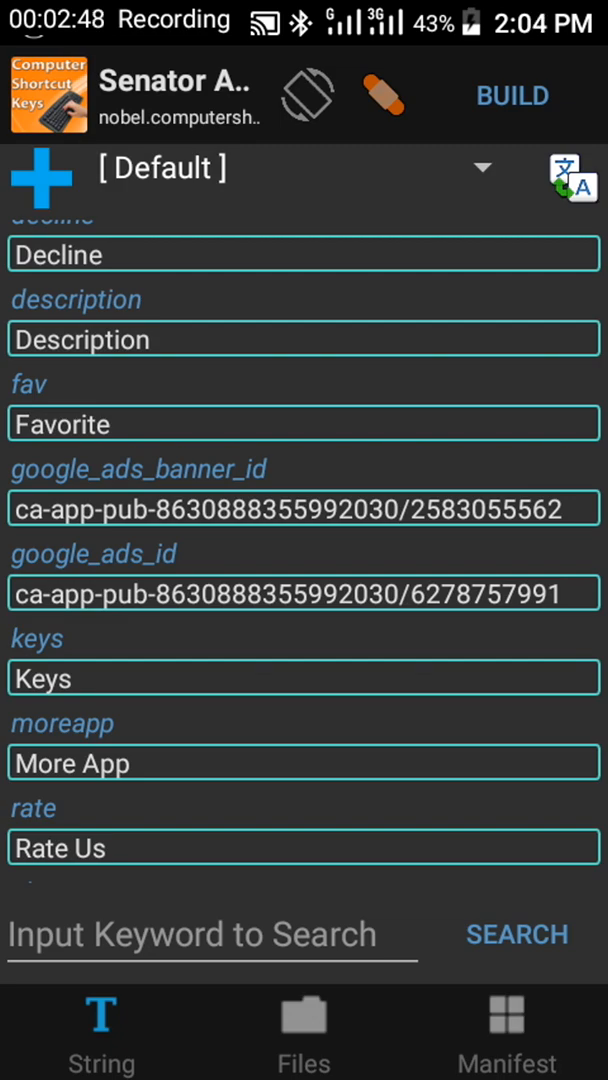
{"action": "left_click", "coordinate": [304, 594]}
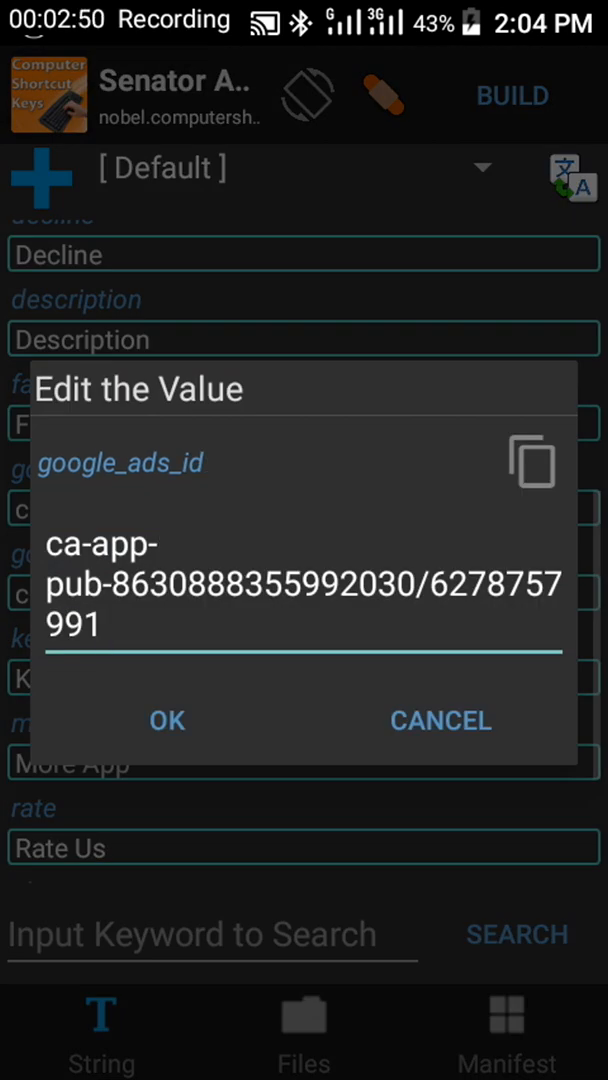
{"action": "left_click", "coordinate": [168, 720]}
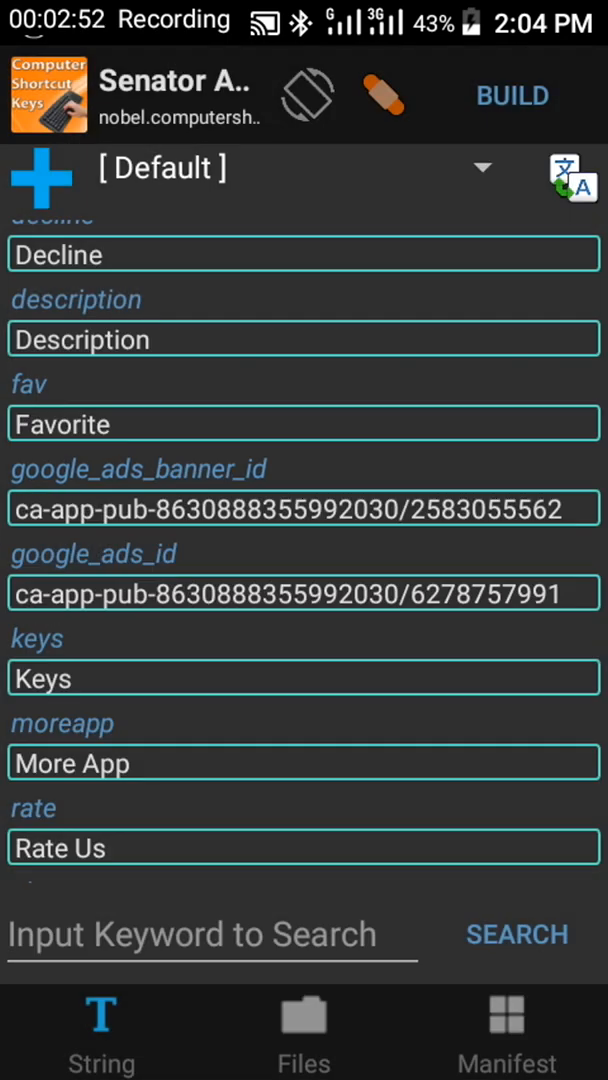
{"action": "left_click", "coordinate": [304, 508]}
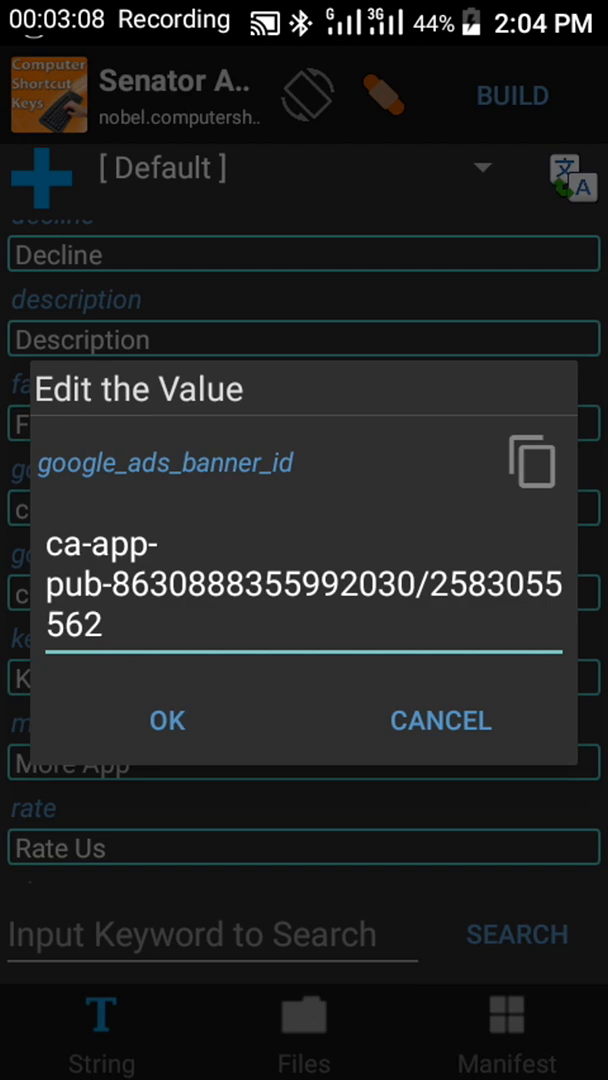
{"action": "left_click", "coordinate": [300, 600]}
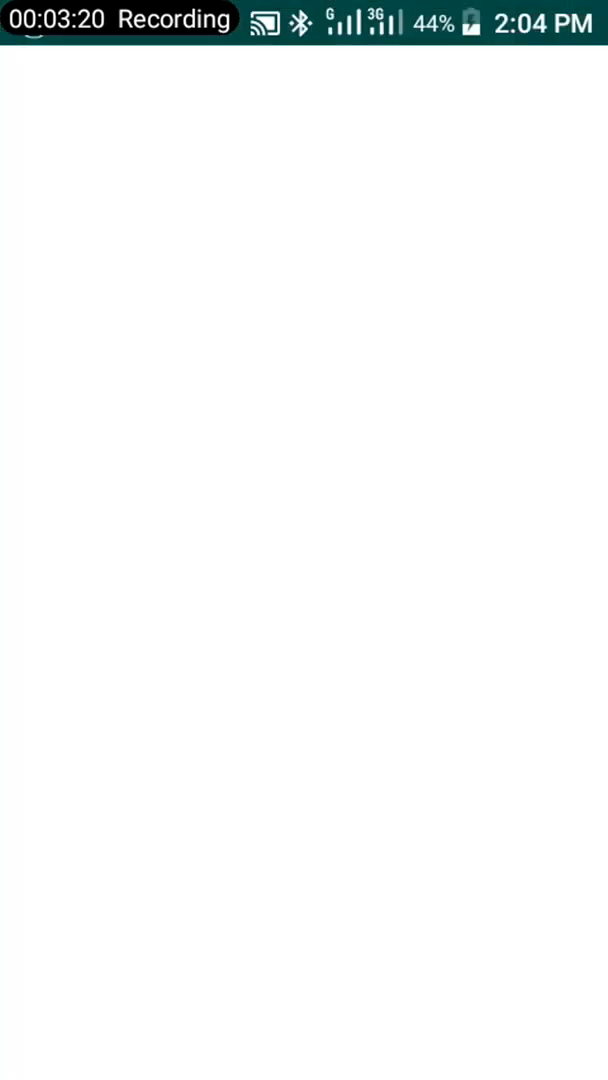
In WhatsApp, reach the chat whose draft holds the banner and inter ad IDs
{"action": "left_click", "coordinate": [300, 540]}
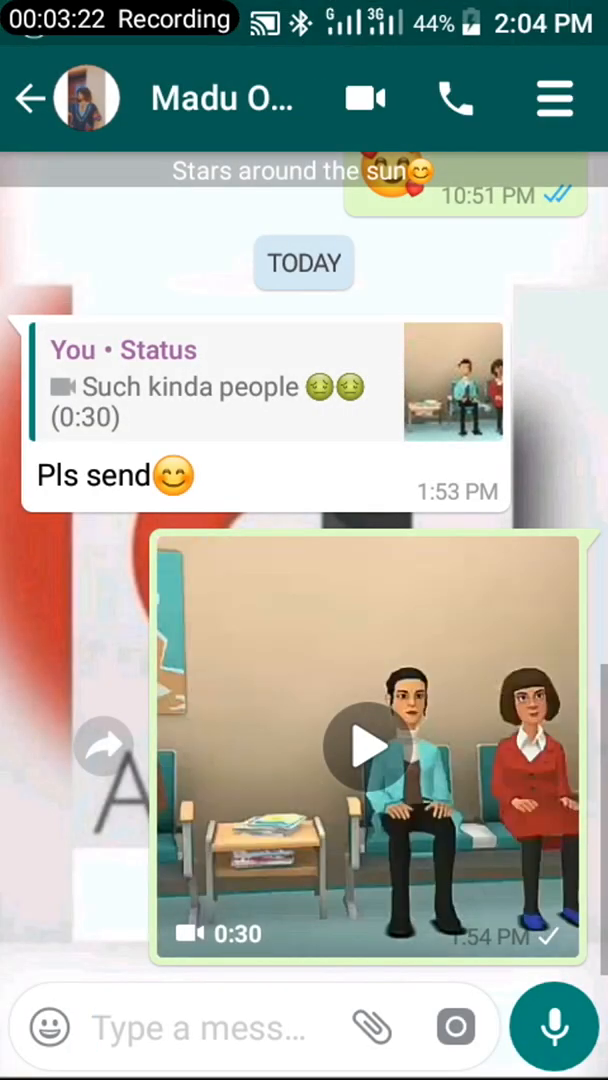
{"action": "left_click", "coordinate": [32, 100]}
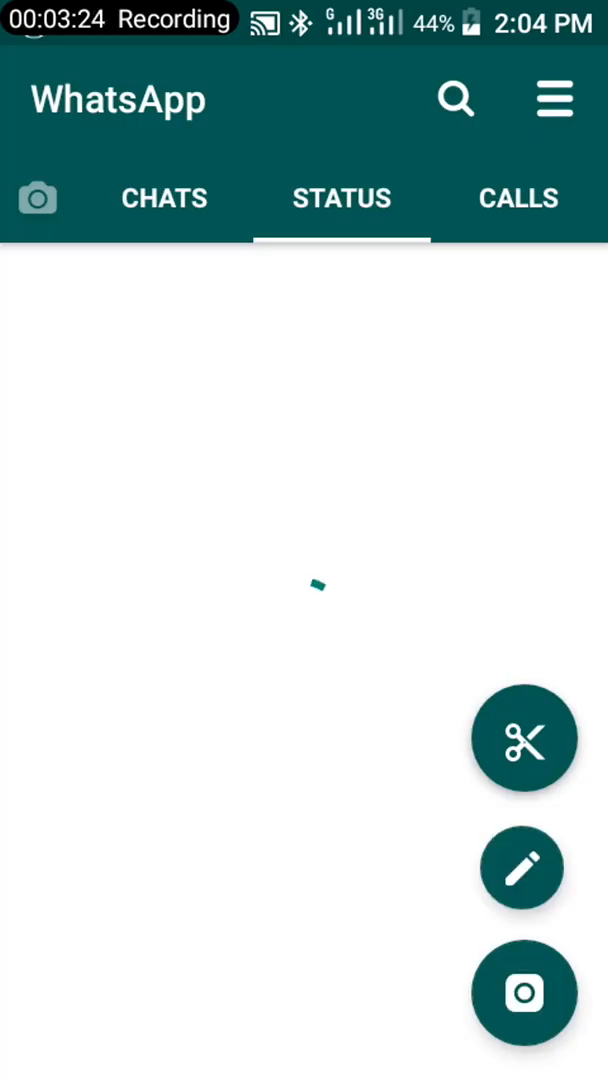
{"action": "left_click", "coordinate": [164, 196]}
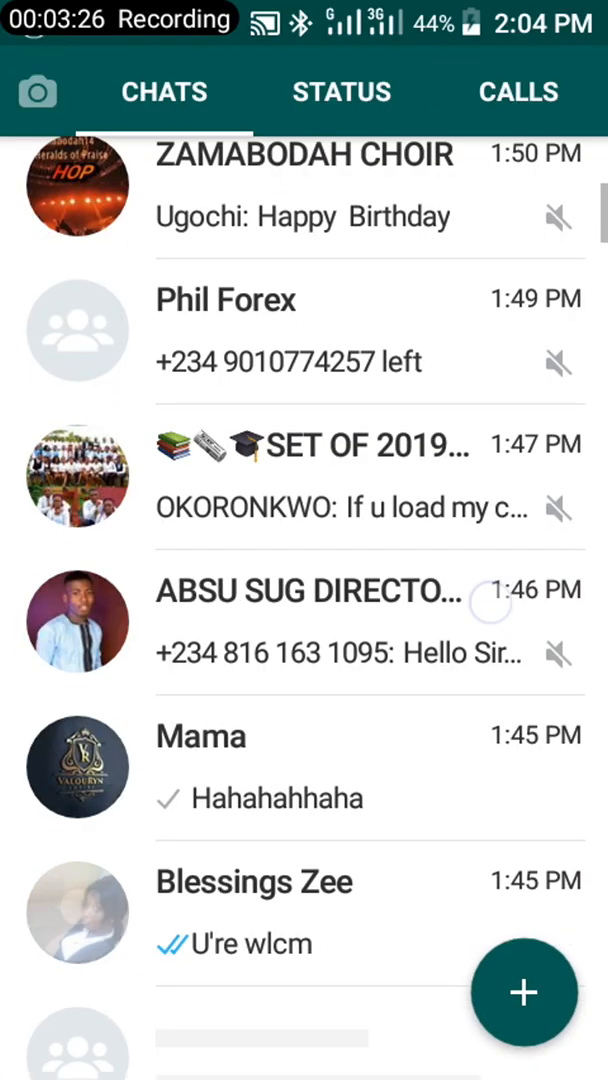
{"action": "scroll", "scroll_direction": "down", "scroll_amount": 3}
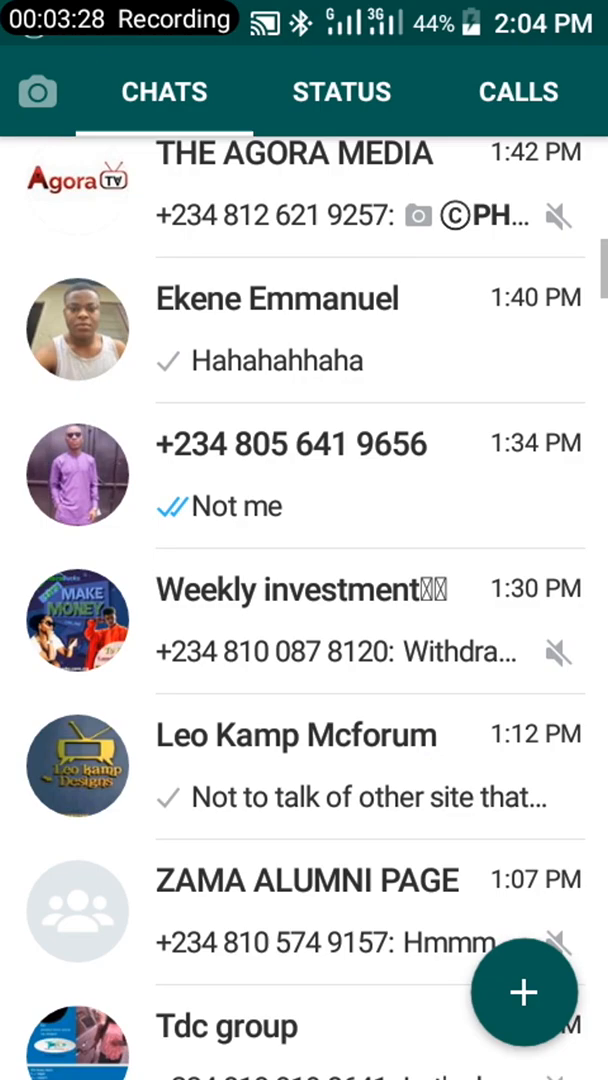
{"action": "left_click", "coordinate": [290, 470]}
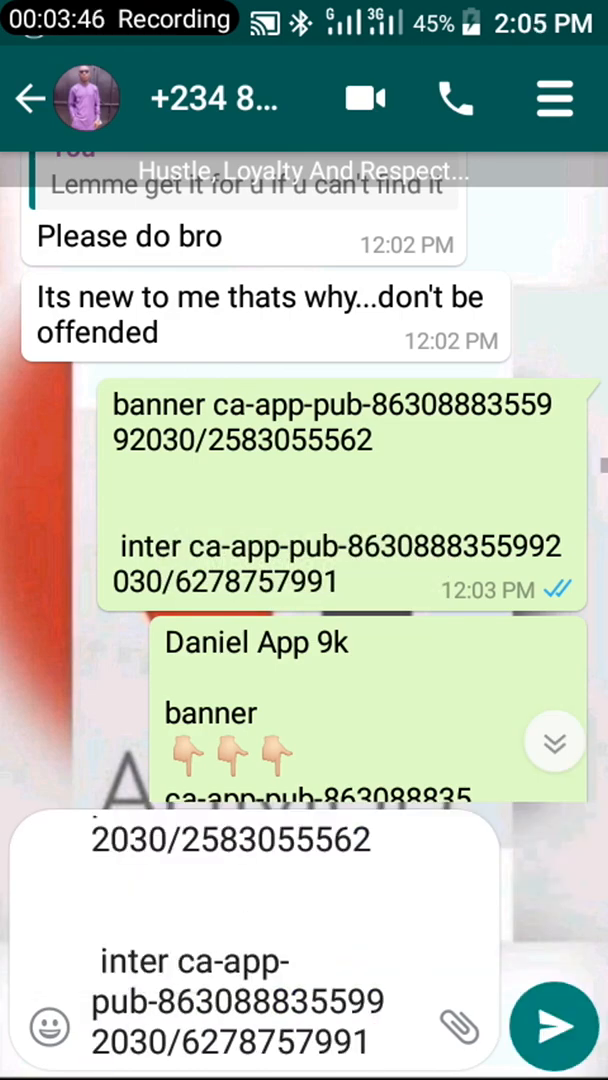
Edit the draft message and select the banner ad ID for copying
{"action": "left_click", "coordinate": [256, 1000]}
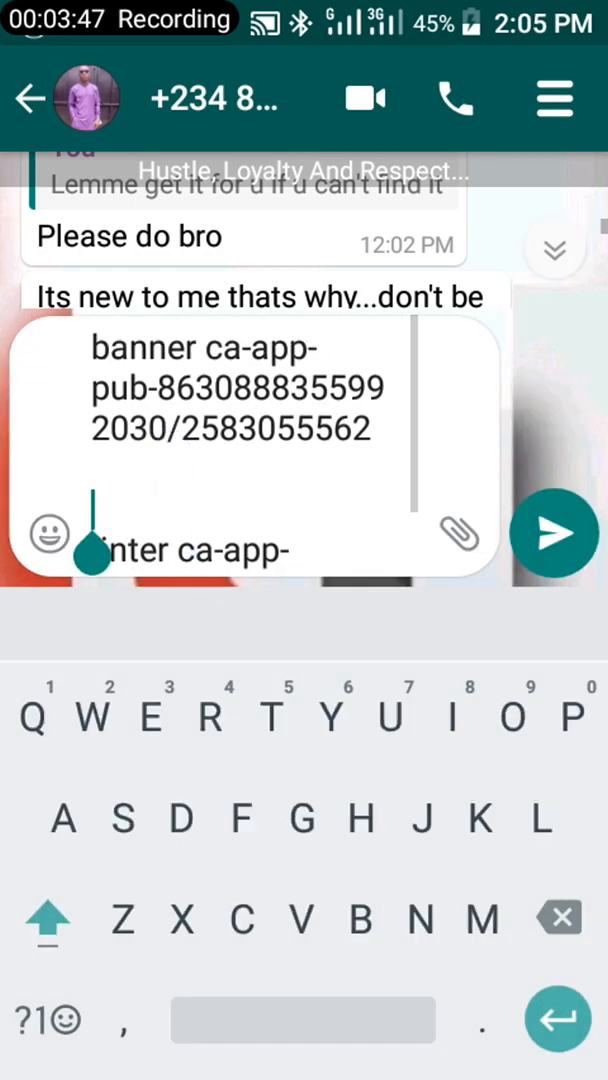
{"action": "double_click", "coordinate": [256, 348]}
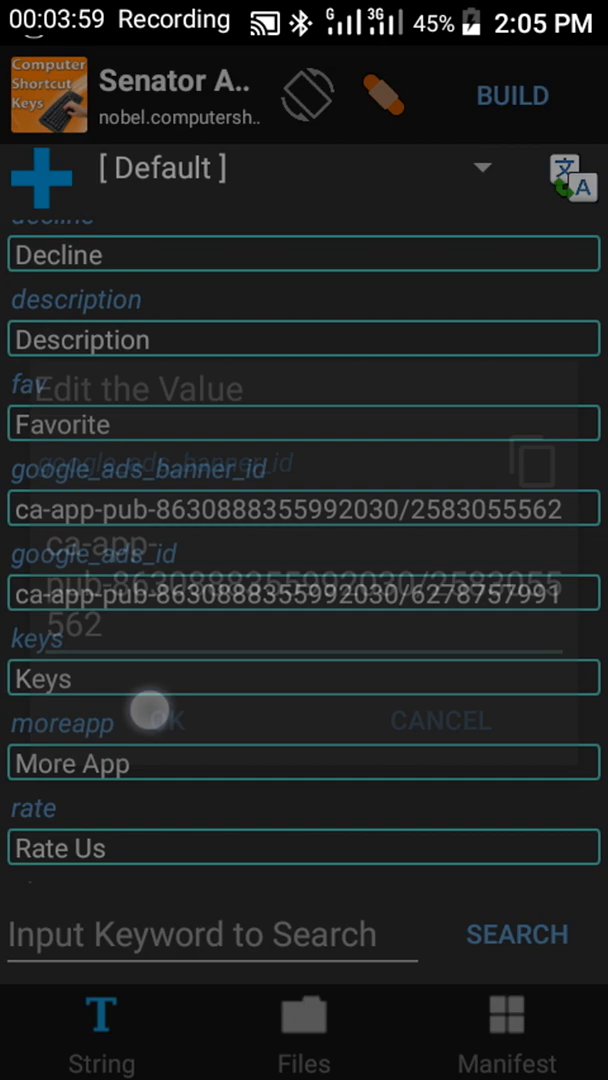
Replace google_ads_id with the inter ad ID copied from the WhatsApp draft
{"action": "left_click", "coordinate": [304, 592]}
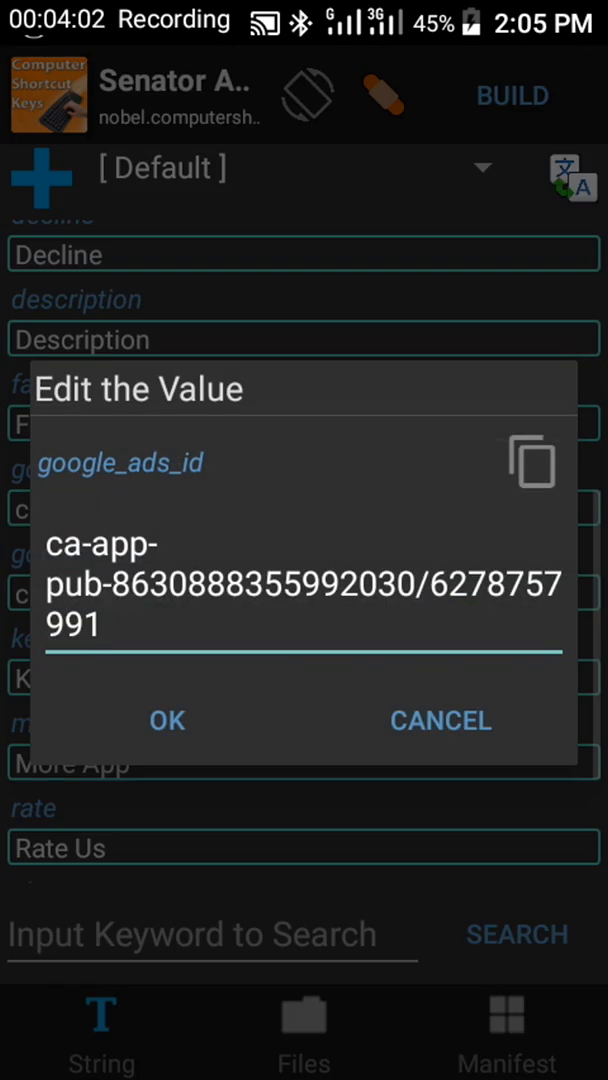
{"action": "left_click", "coordinate": [80, 544]}
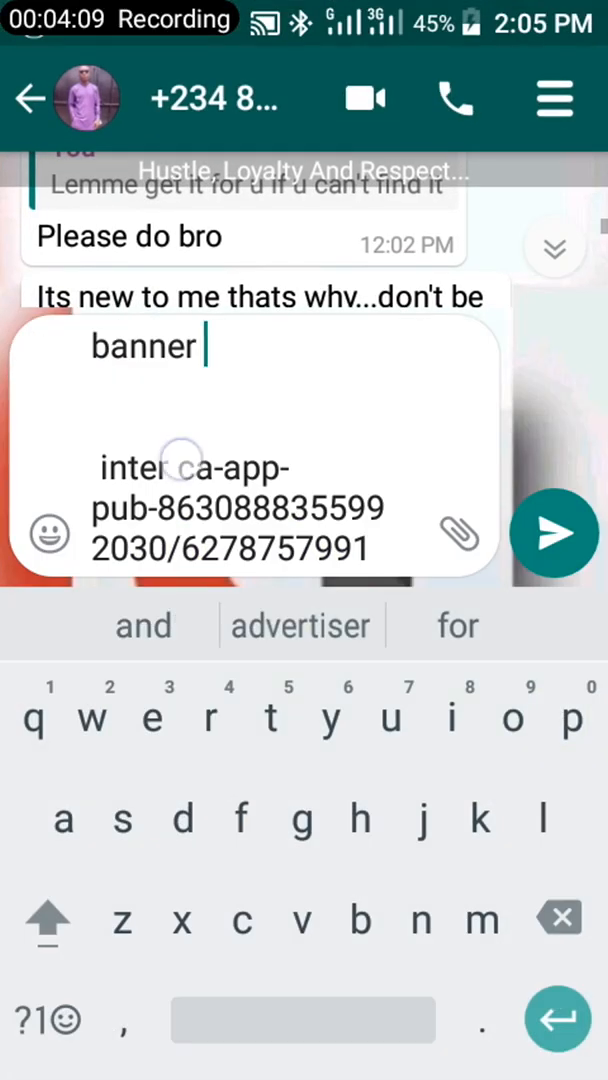
{"action": "double_click", "coordinate": [234, 508]}
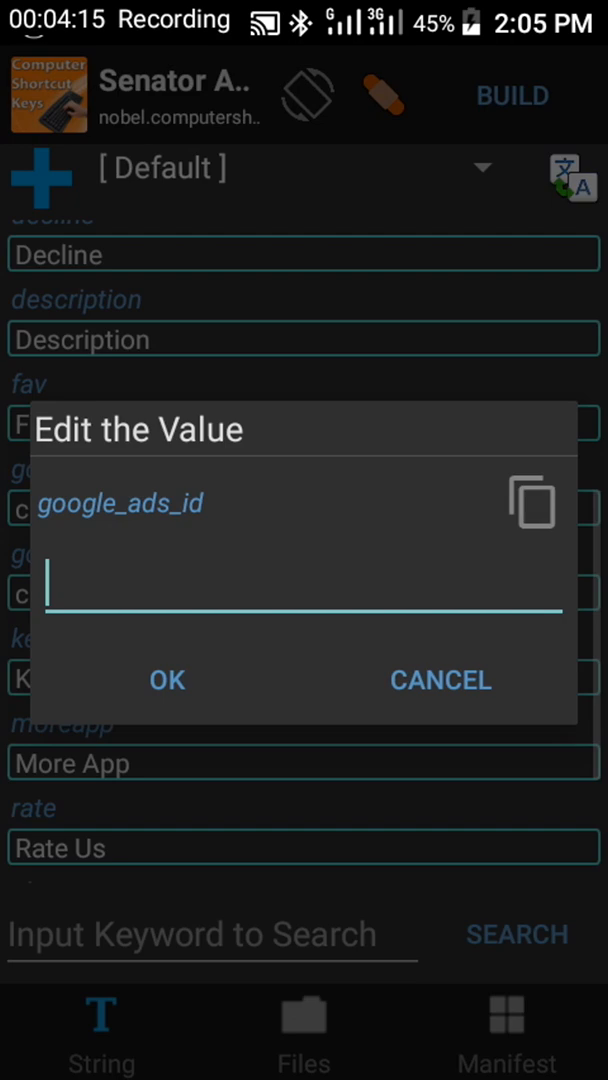
{"action": "left_click", "coordinate": [300, 590]}
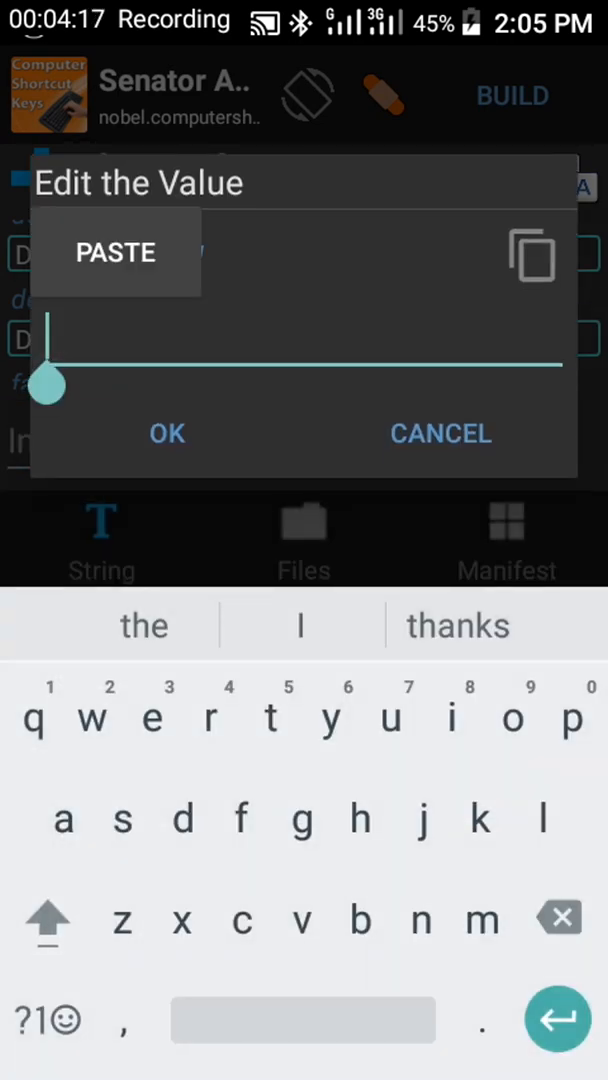
{"action": "left_click", "coordinate": [440, 432]}
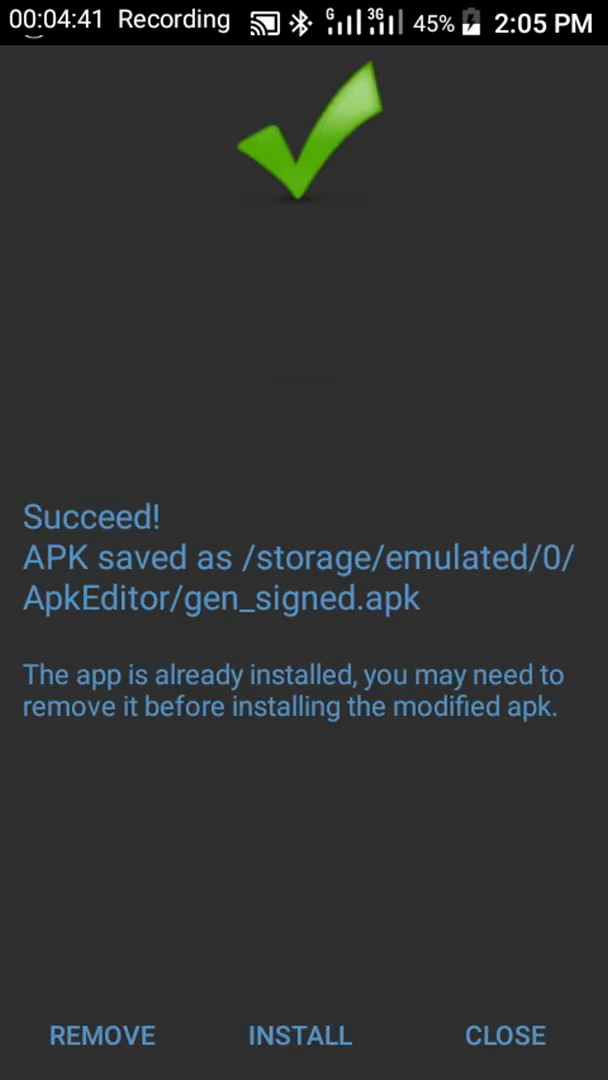
Install the rebuilt gen_signed.apk, confirming the Android installer prompt for Senator App
{"action": "left_click", "coordinate": [100, 1036]}
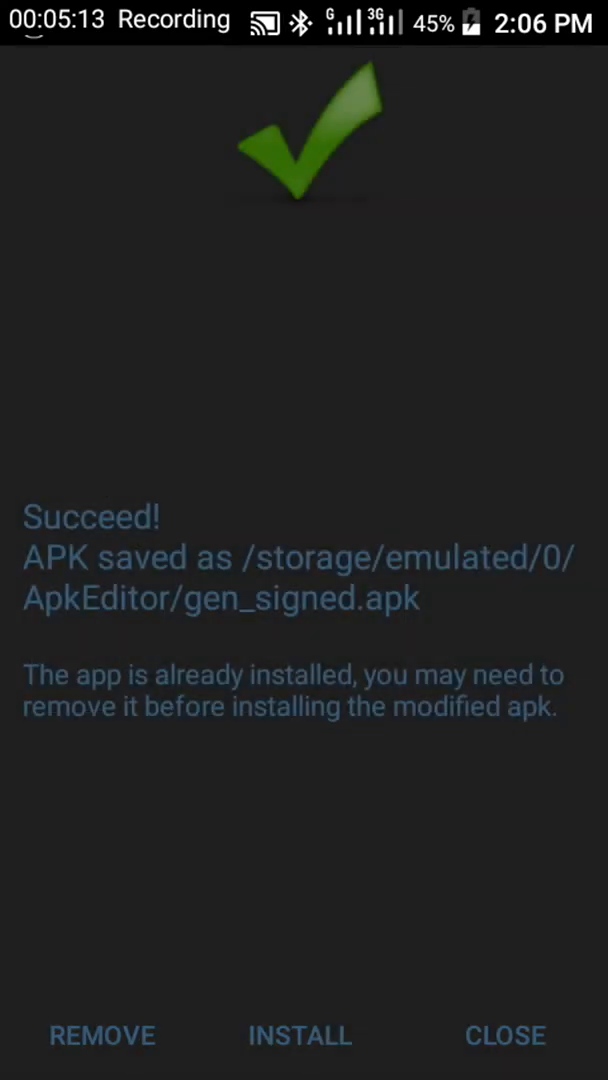
{"action": "left_click", "coordinate": [300, 1036]}
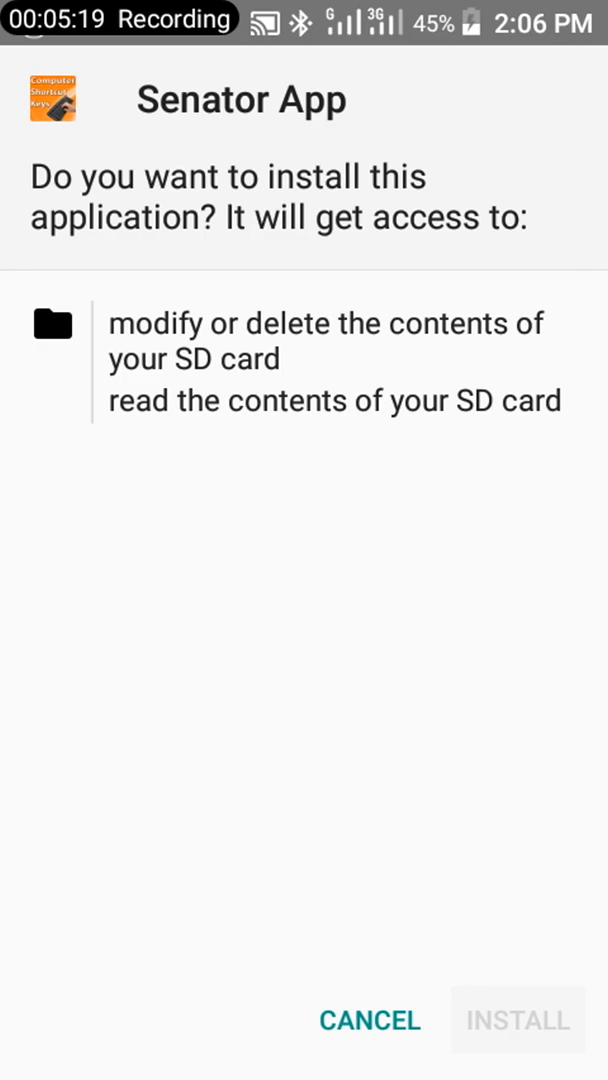
{"action": "left_click", "coordinate": [516, 1020]}
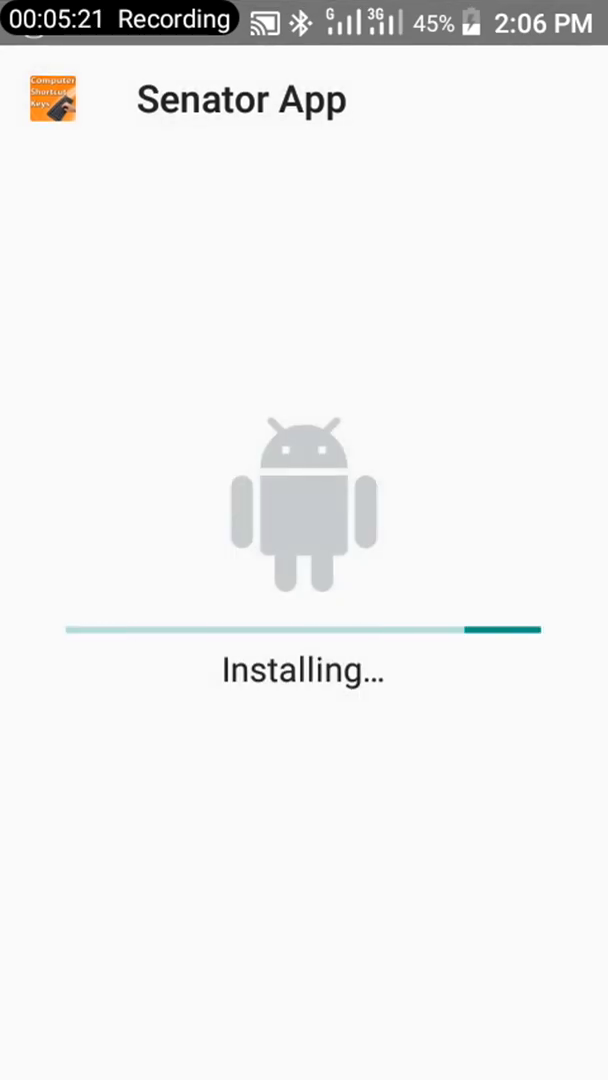